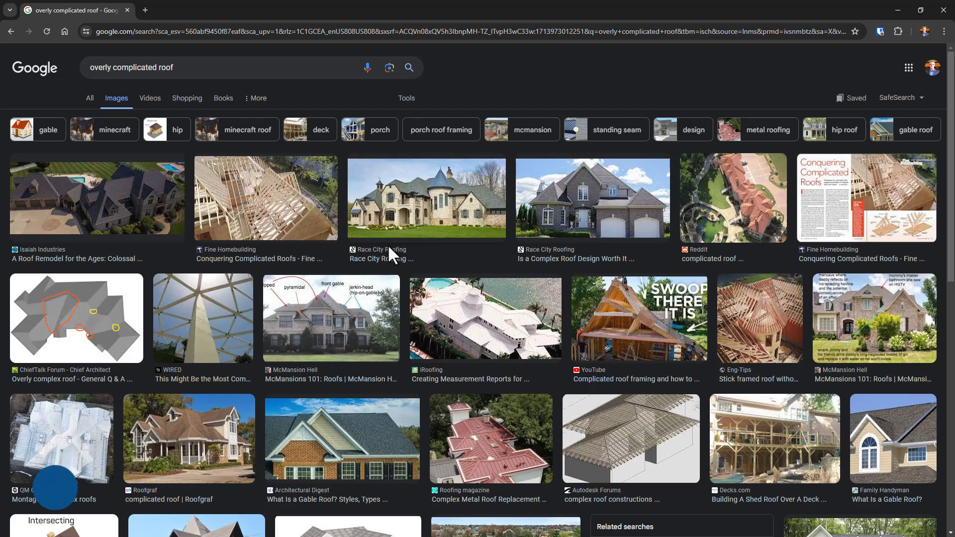
Step: Create a hip roof by footprint from the second-floor walls with a 1' 6" overhang, then view it in 3D
scroll("down", 3)
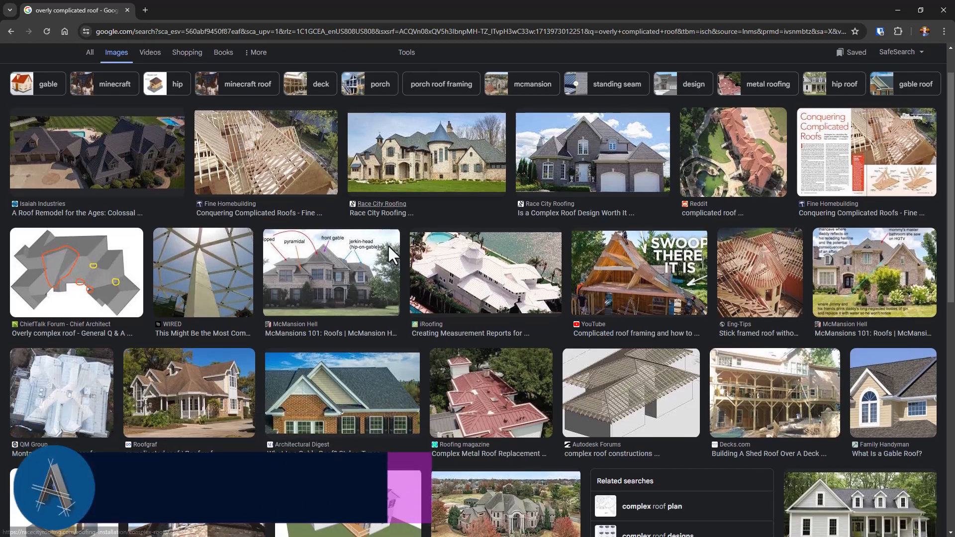
scroll("up", 3)
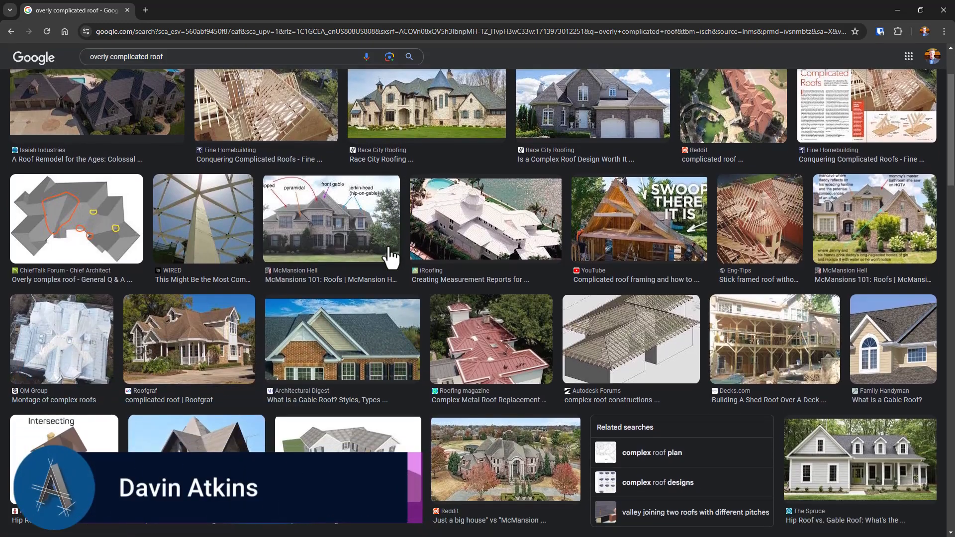
scroll("down", 3)
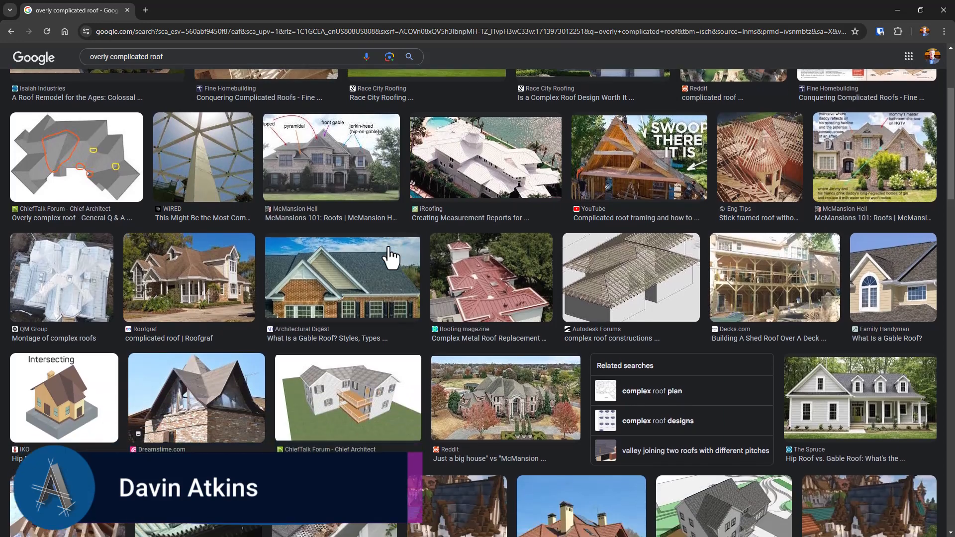
scroll("down", 3)
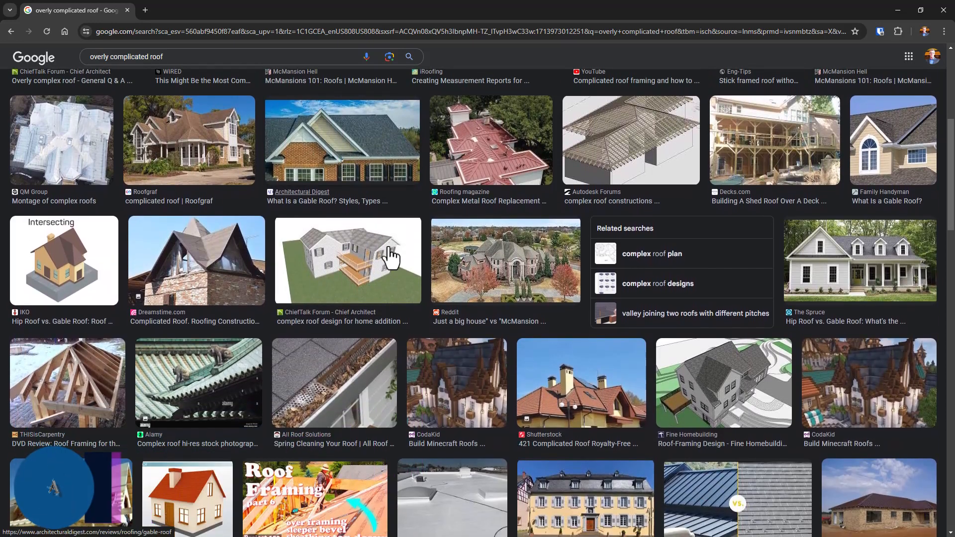
scroll("down", 3)
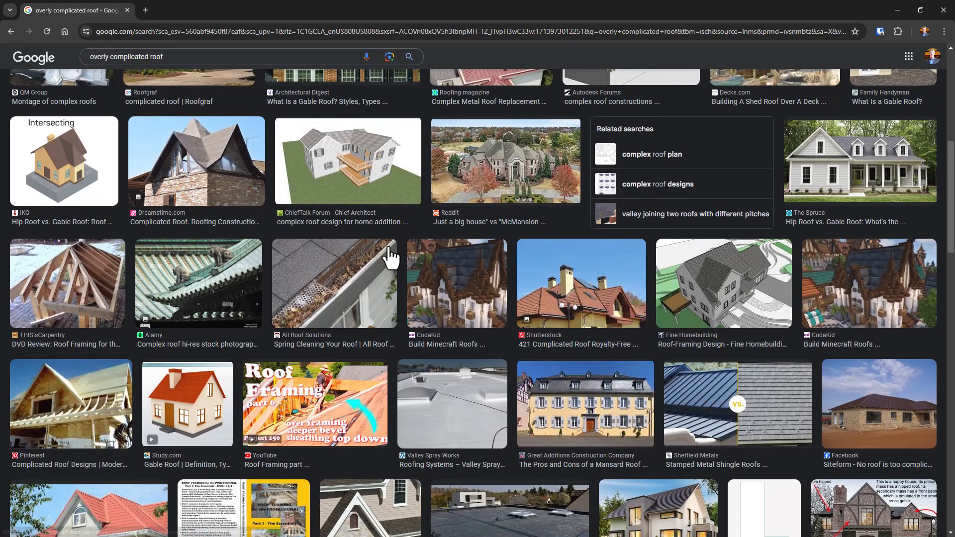
scroll("down", 3)
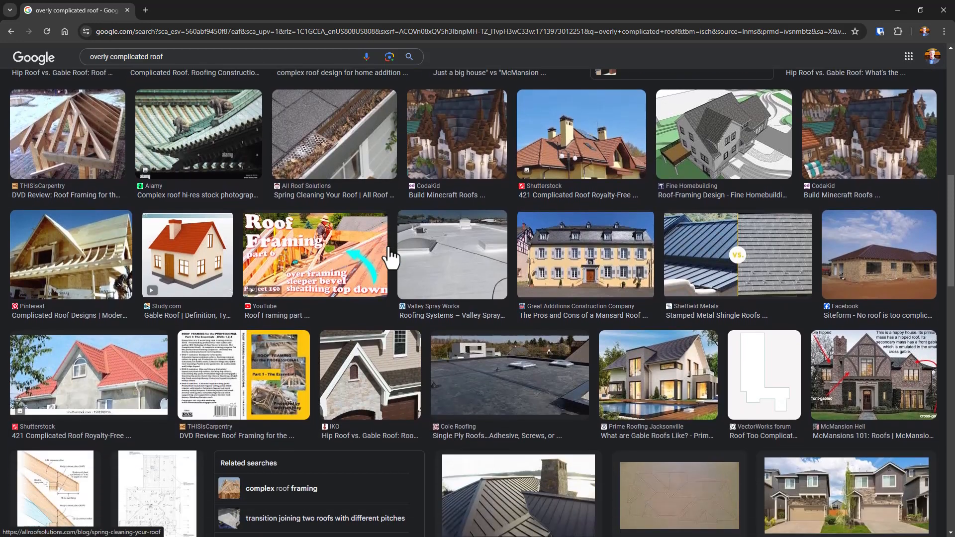
scroll("down", 3)
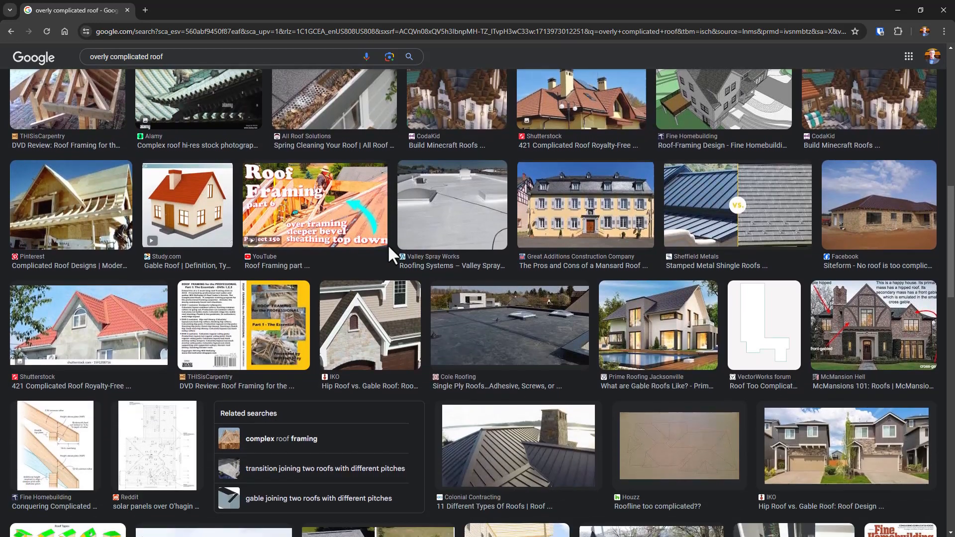
scroll("down", 3)
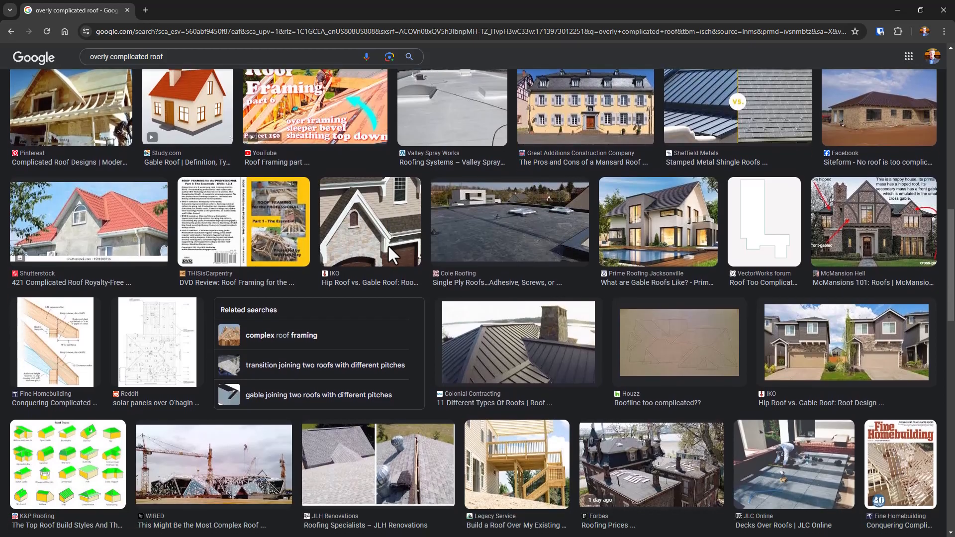
scroll("down", 3)
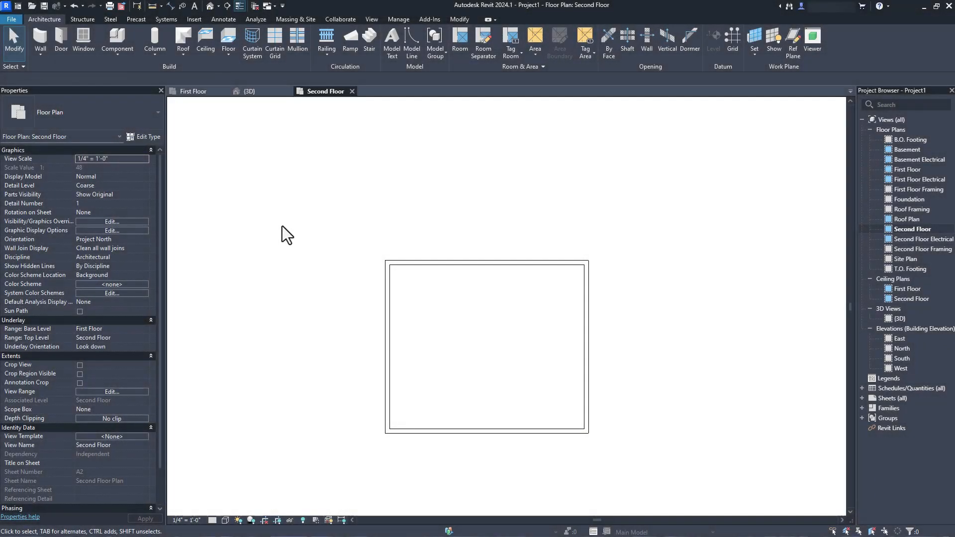
mouse_move(185, 75)
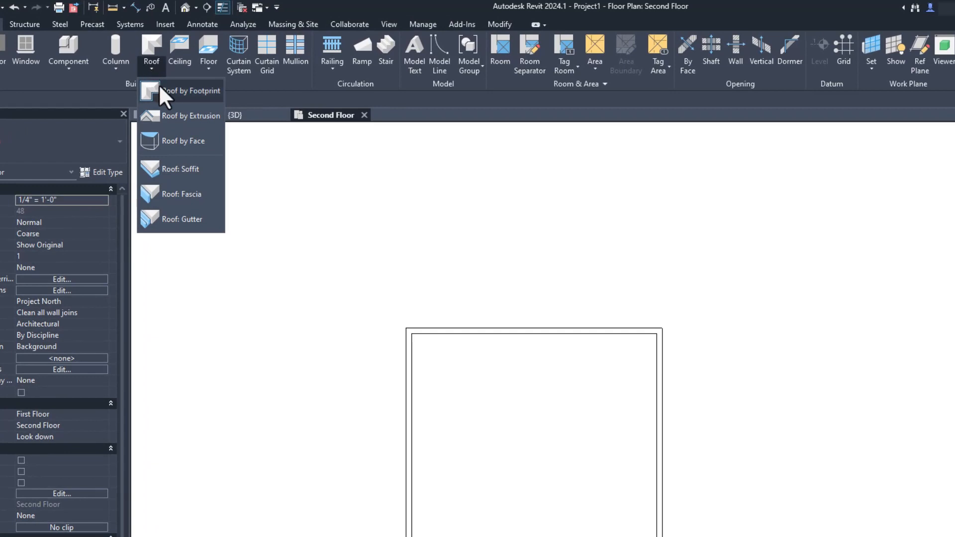
left_click(192, 90)
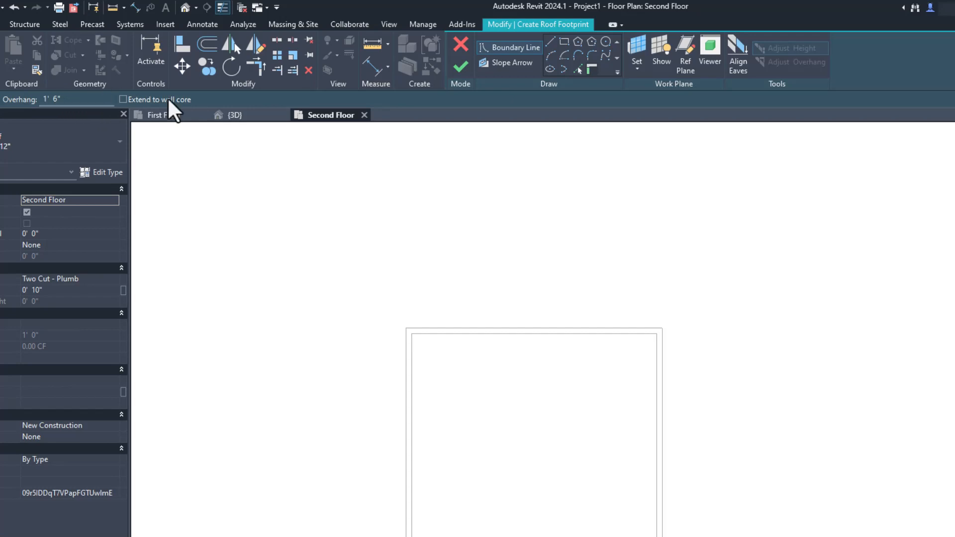
mouse_move(600, 82)
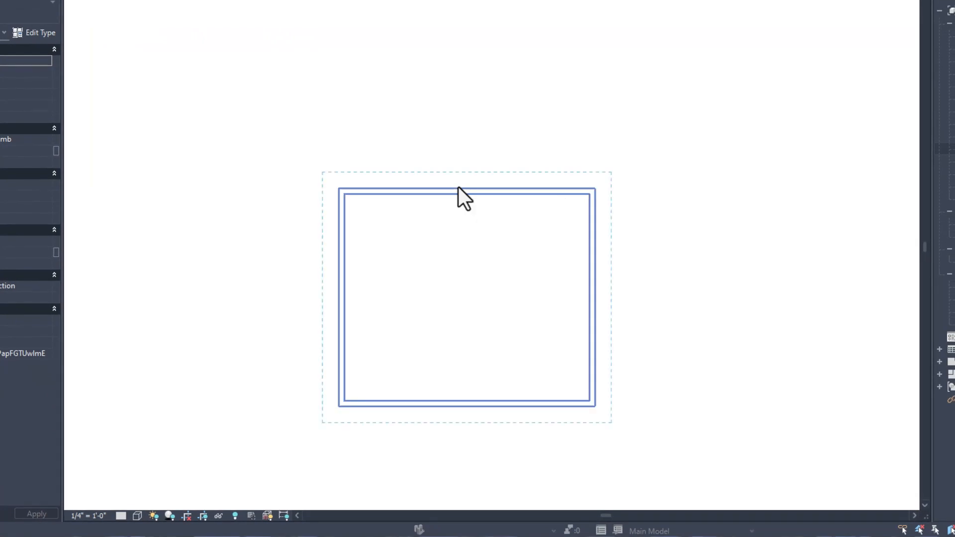
left_click(466, 193)
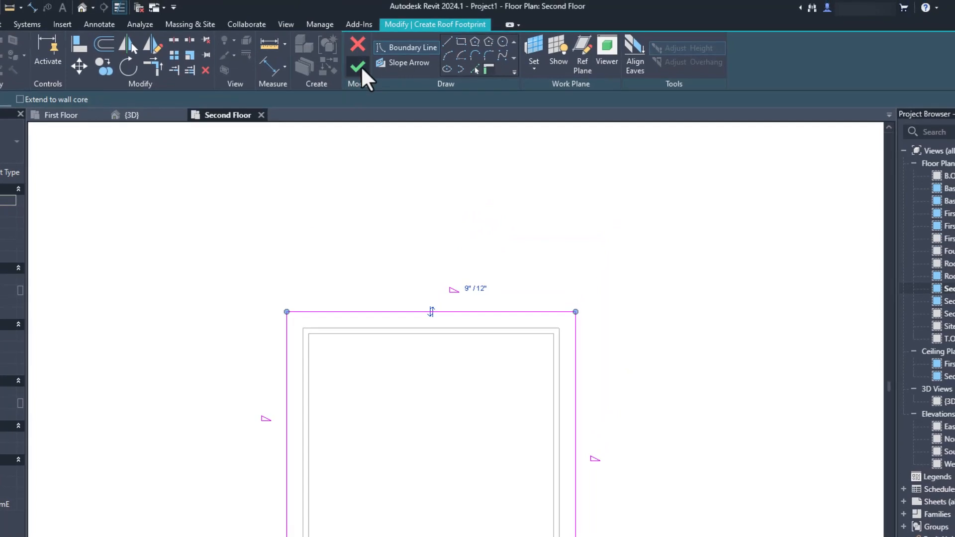
left_click(357, 65)
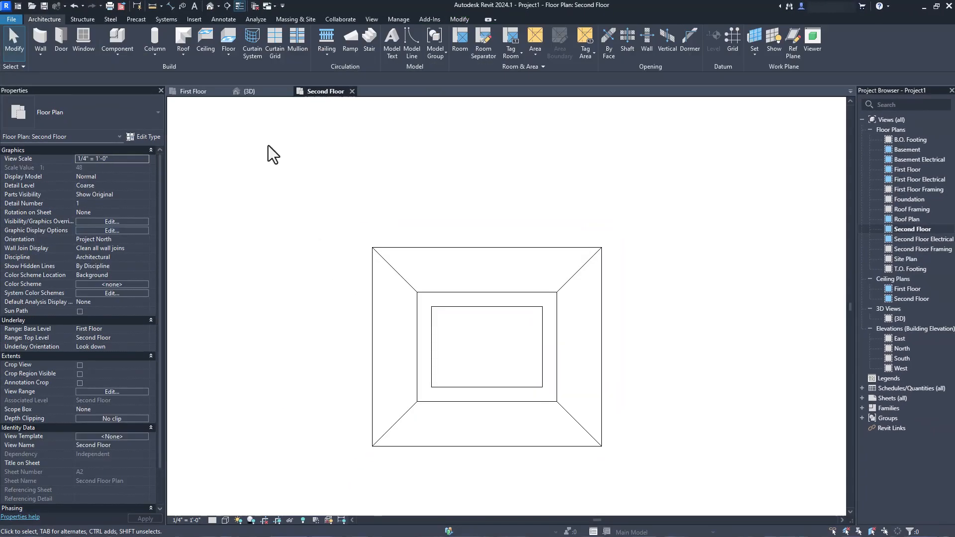
left_click(248, 90)
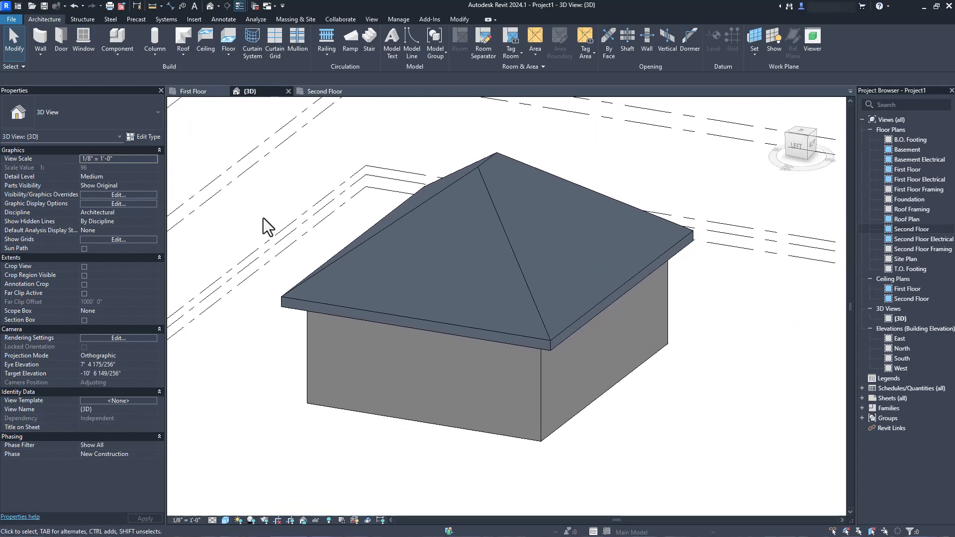
Step: Reopen the hip roof's footprint in 3D and change the slope of two boundary edges
left_click(488, 243)
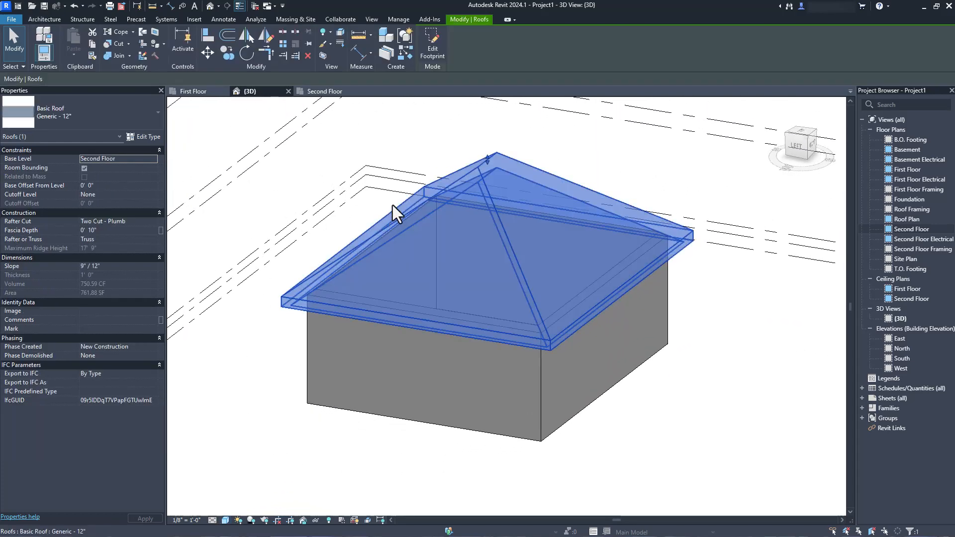
left_click(432, 43)
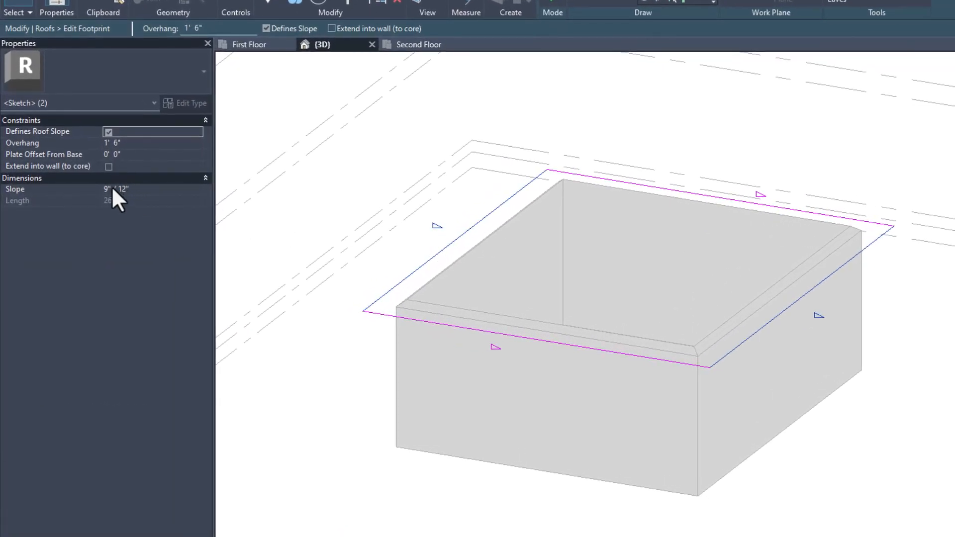
left_click(113, 189)
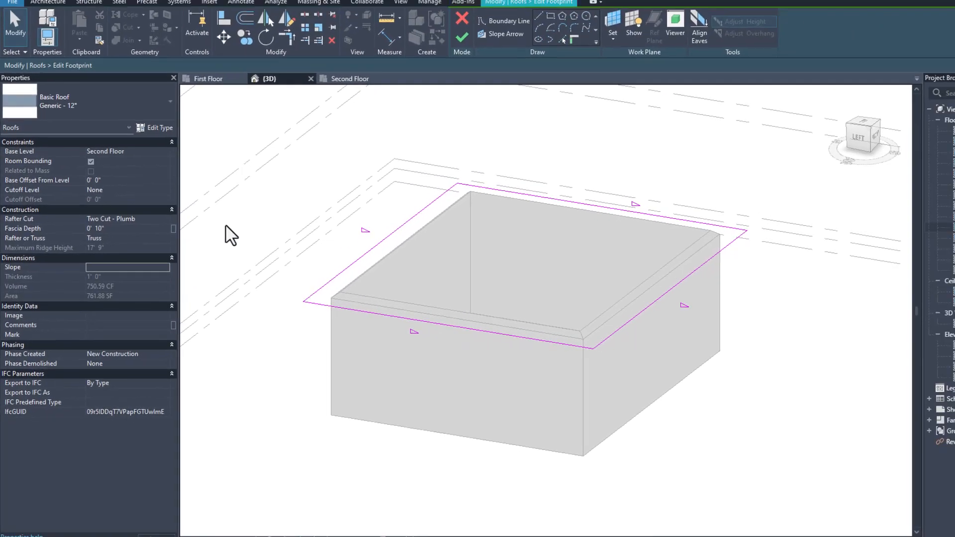
left_click(462, 25)
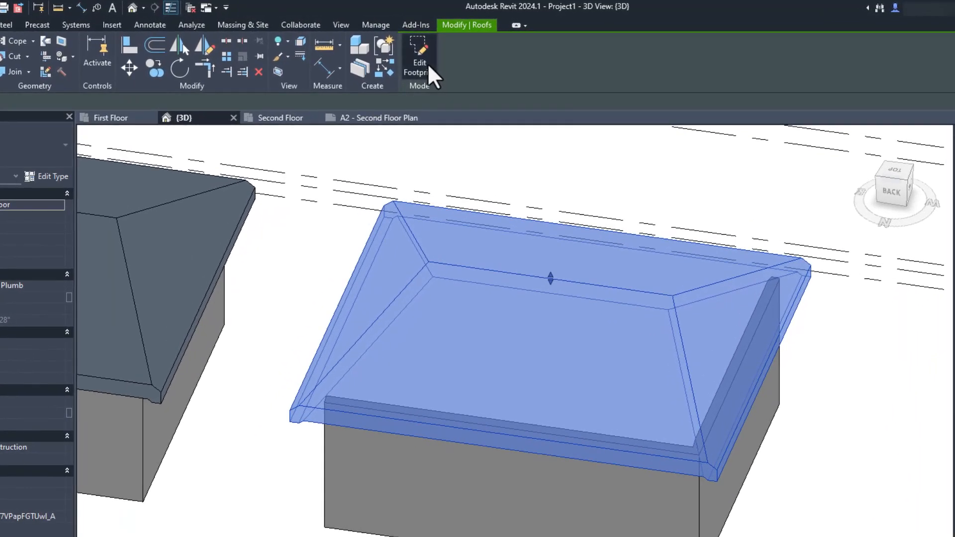
left_click(419, 57)
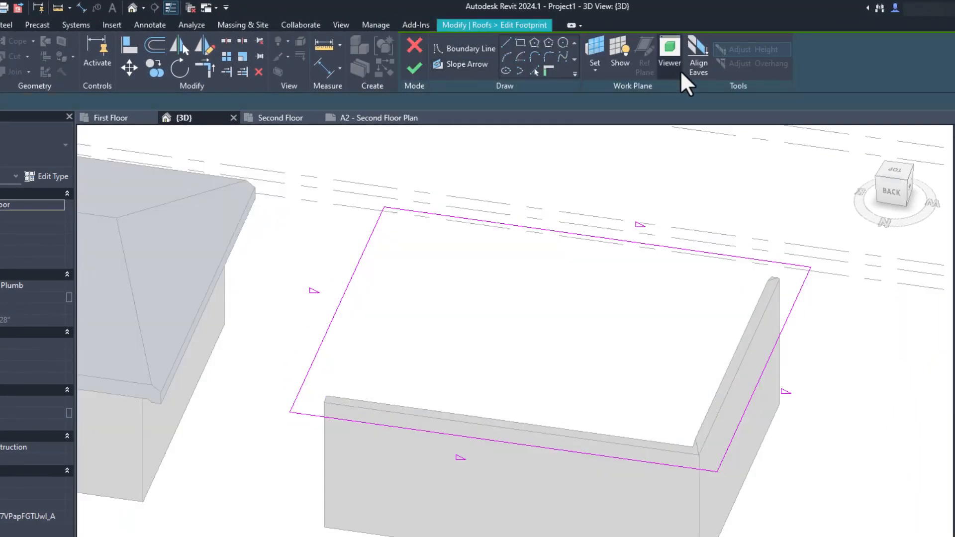
mouse_move(698, 54)
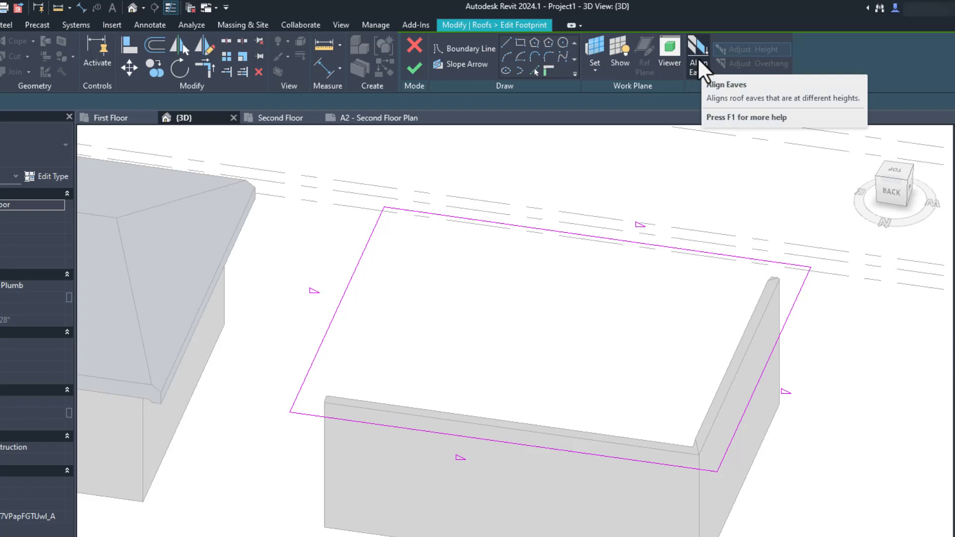
left_click(698, 54)
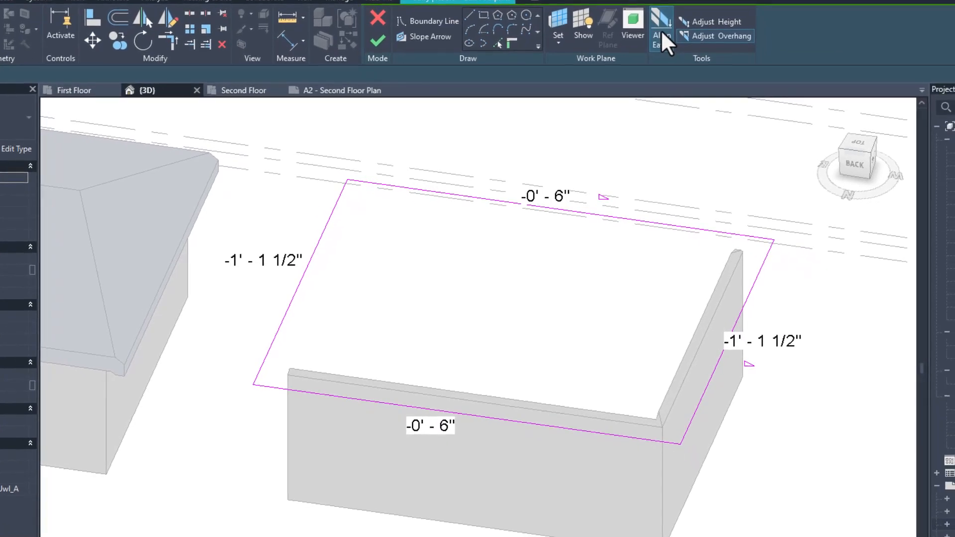
mouse_move(710, 27)
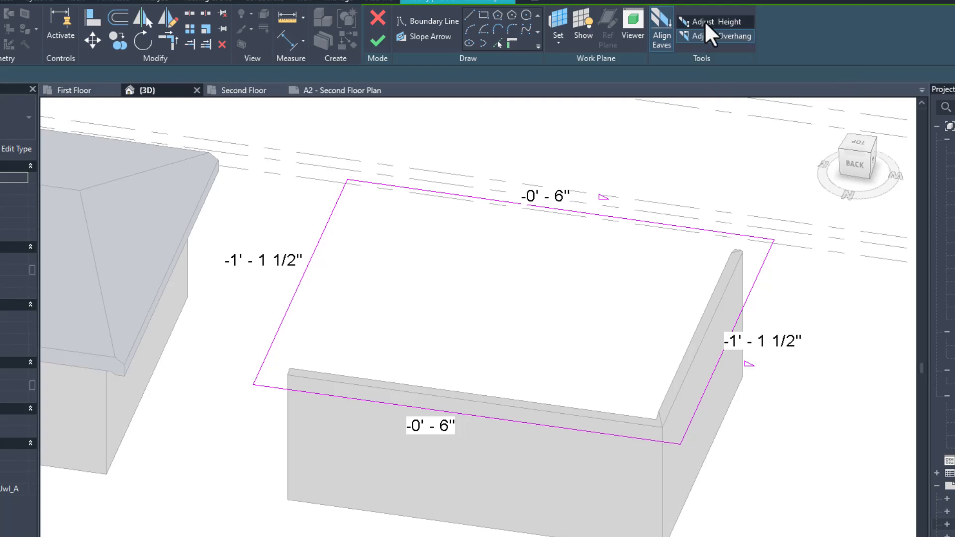
mouse_move(342, 186)
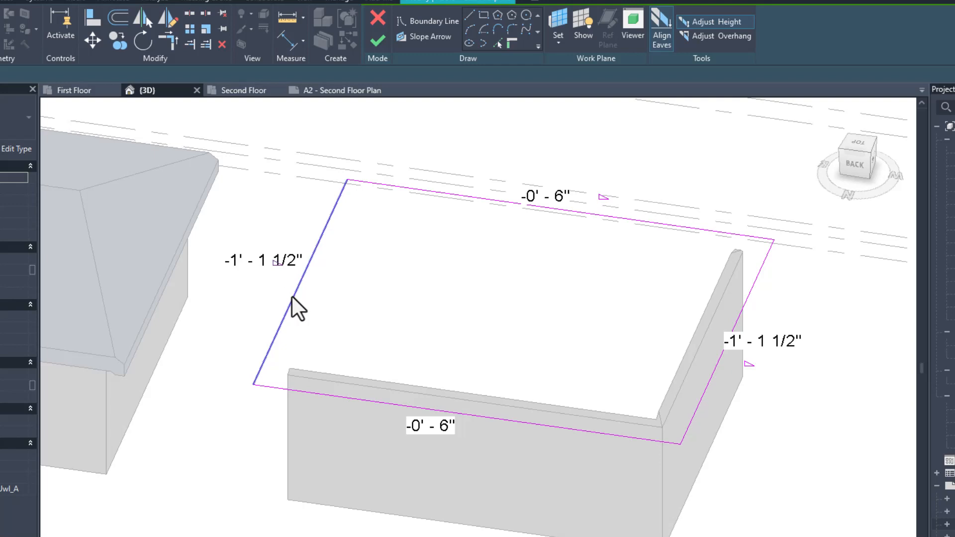
mouse_move(719, 393)
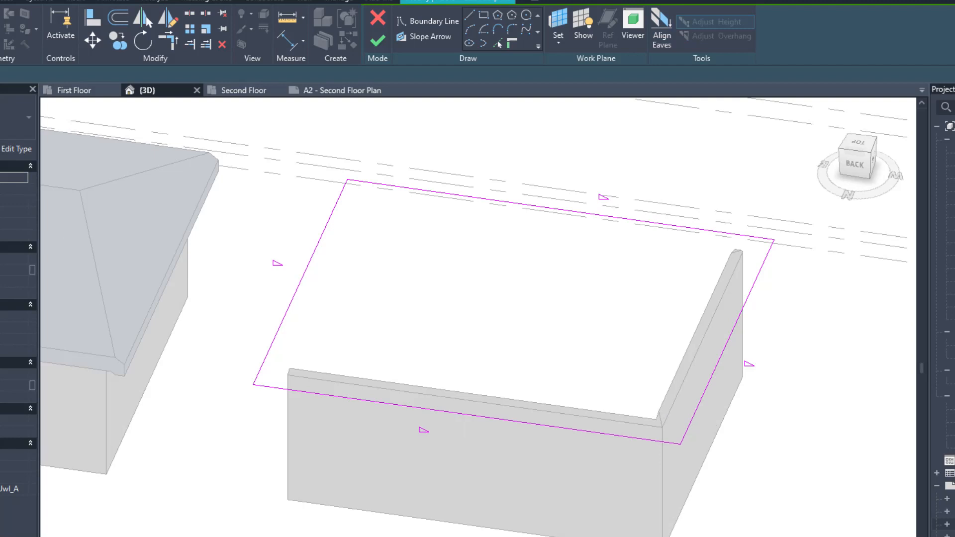
mouse_move(672, 67)
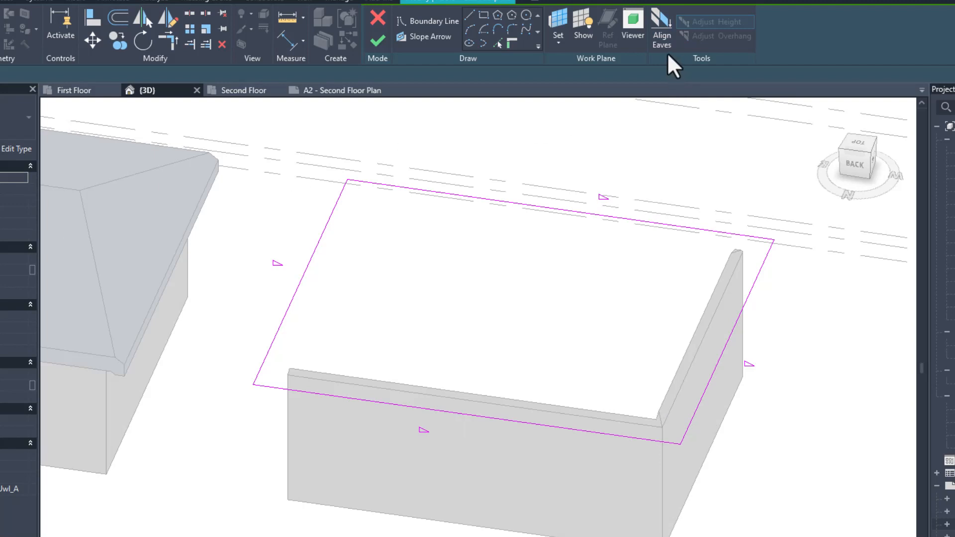
Step: Align every eave to -0' 6" with Adjust Height, finish the roof, and open the A2 - Second Floor Plan sheet
left_click(716, 21)
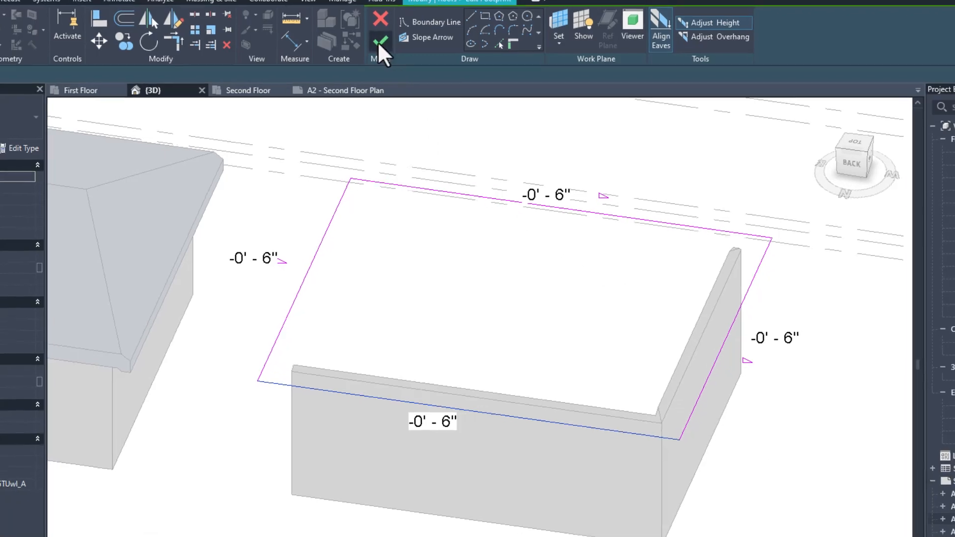
left_click(380, 41)
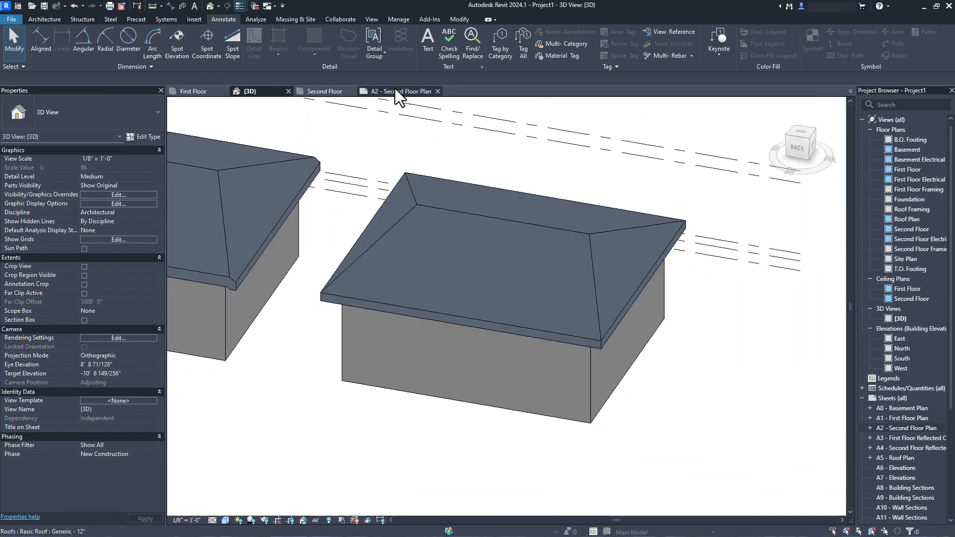
left_click(397, 91)
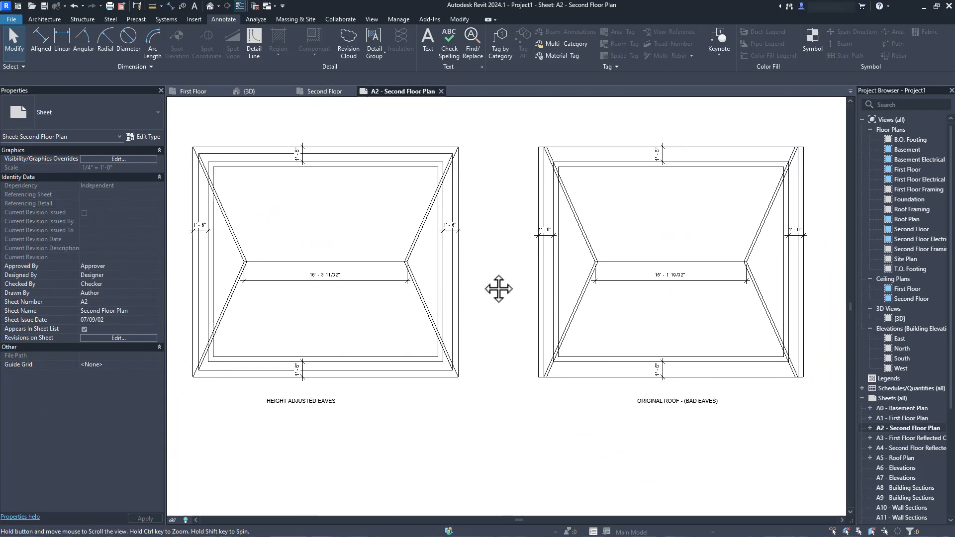
left_click(326, 275)
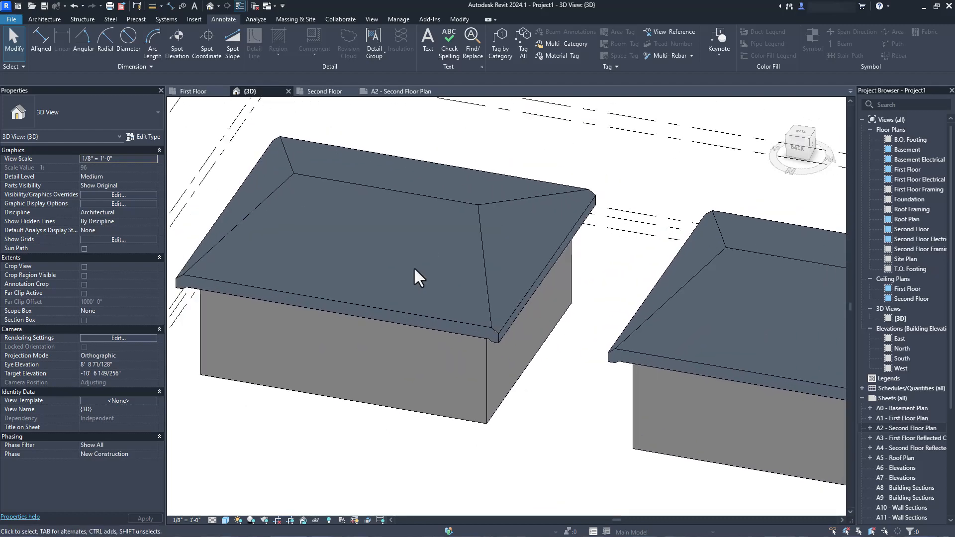
Step: Edit the other roof's footprint, apply Adjust Overhang to the -1' 1 1/2" edges, and finish
left_click(414, 274)
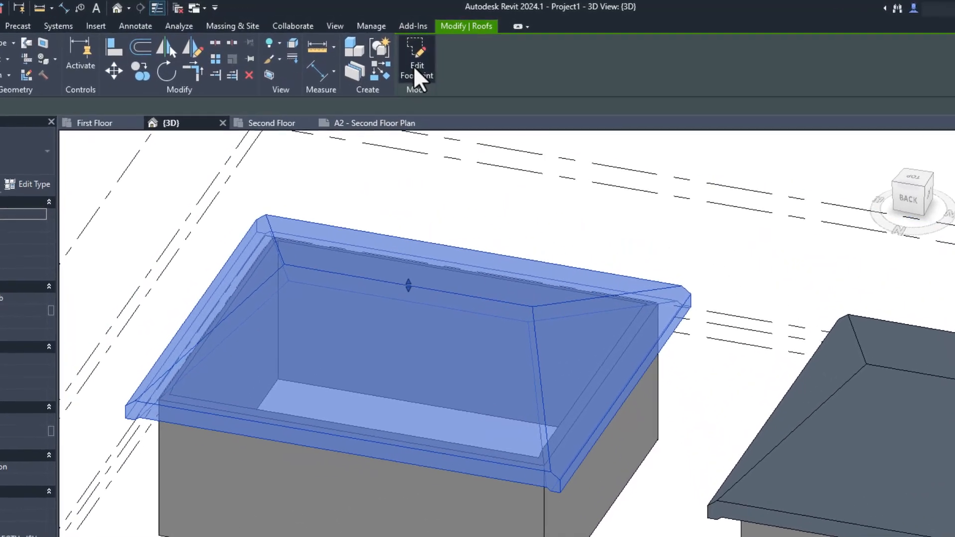
left_click(416, 57)
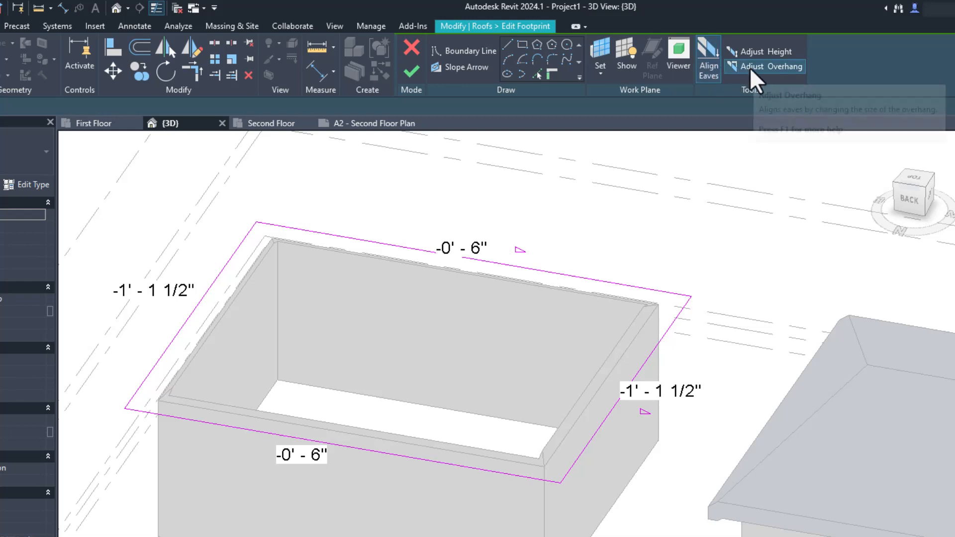
mouse_move(317, 454)
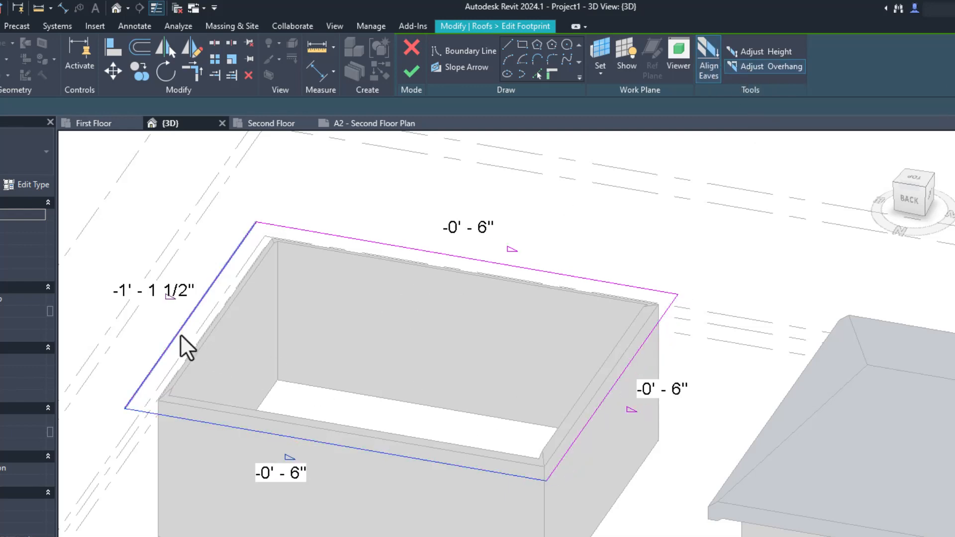
left_click(412, 66)
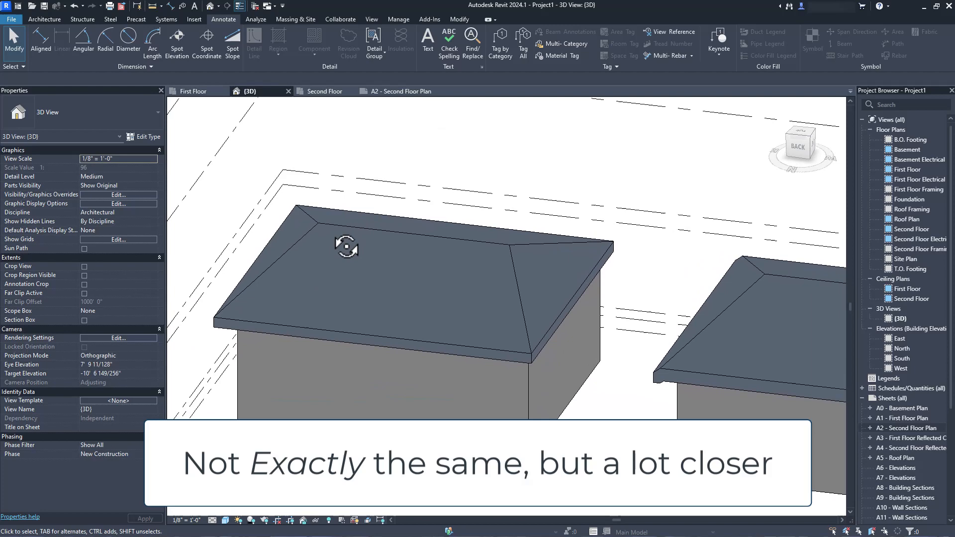
left_click(400, 84)
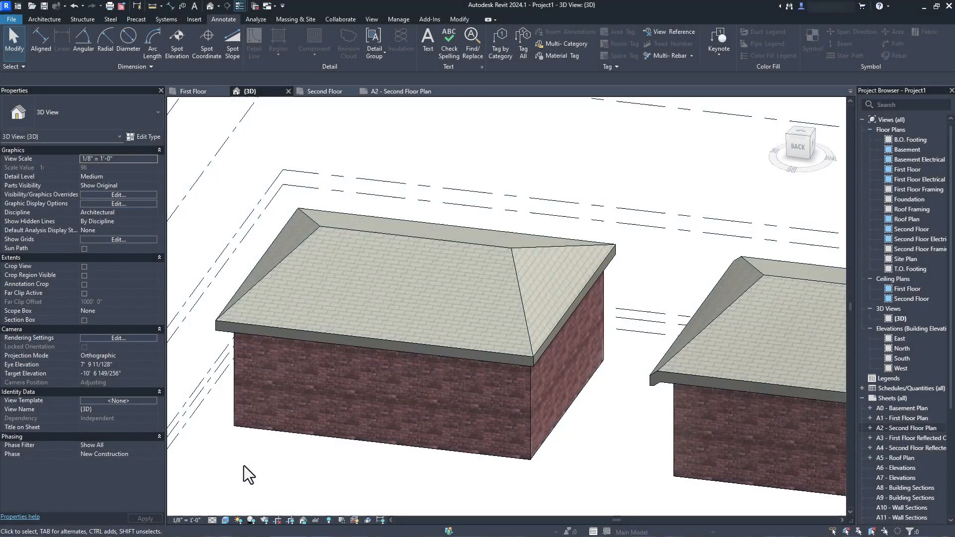
mouse_move(380, 475)
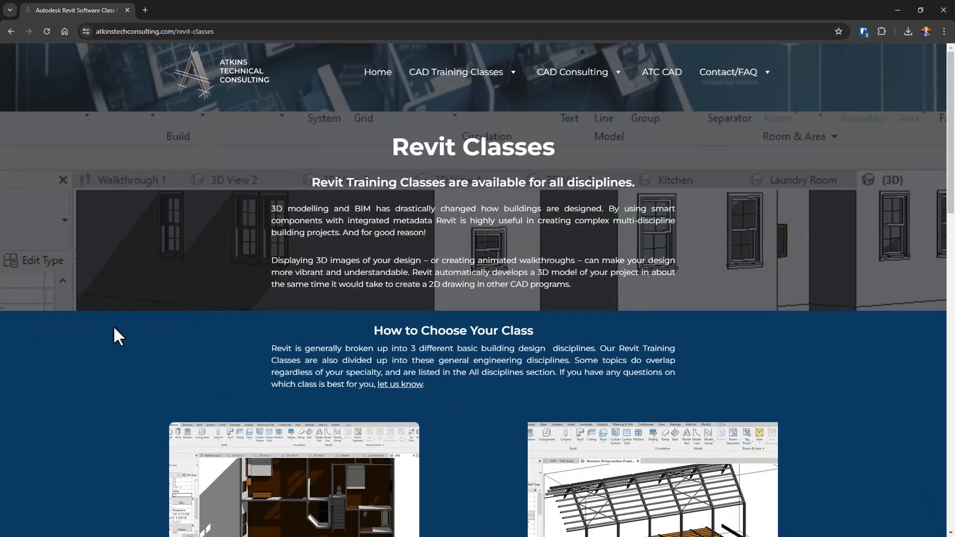
Step: Scroll the Revit Classes page, then scroll the home page past Our Services to the contact form
scroll("down", 3)
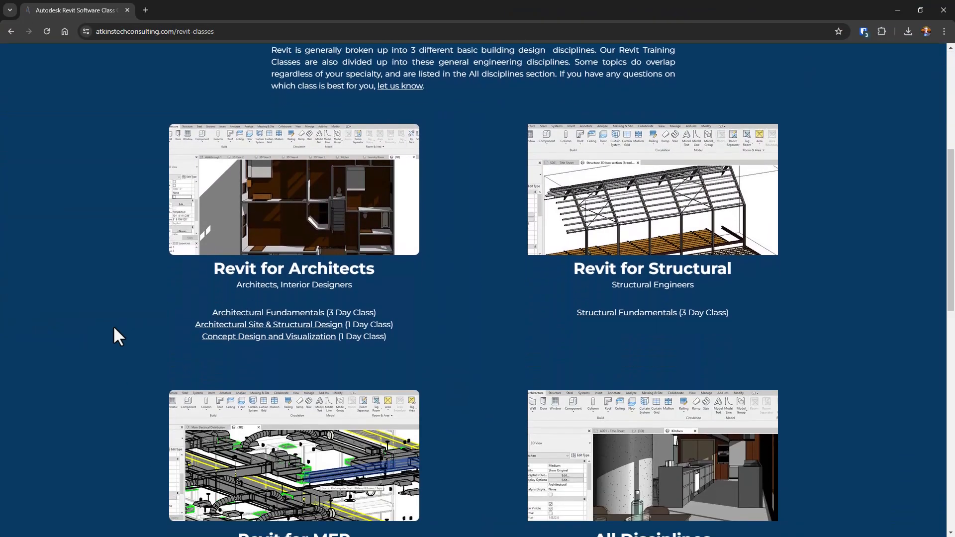
scroll("down", 3)
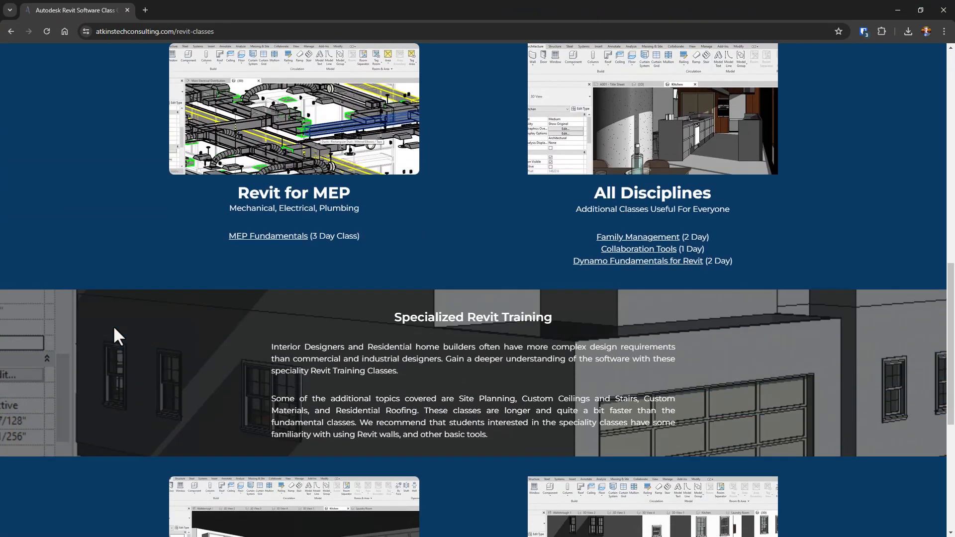
scroll("down", 3)
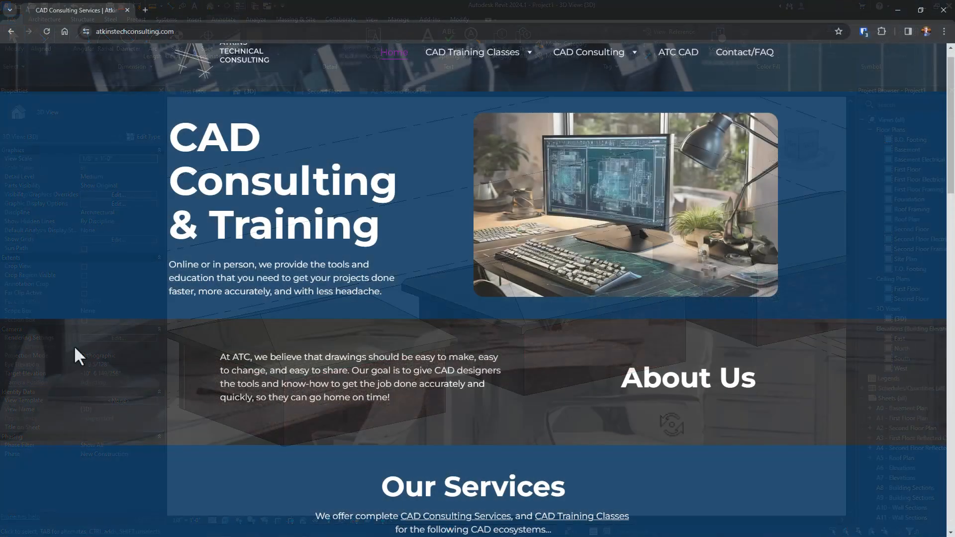
scroll("down", 3)
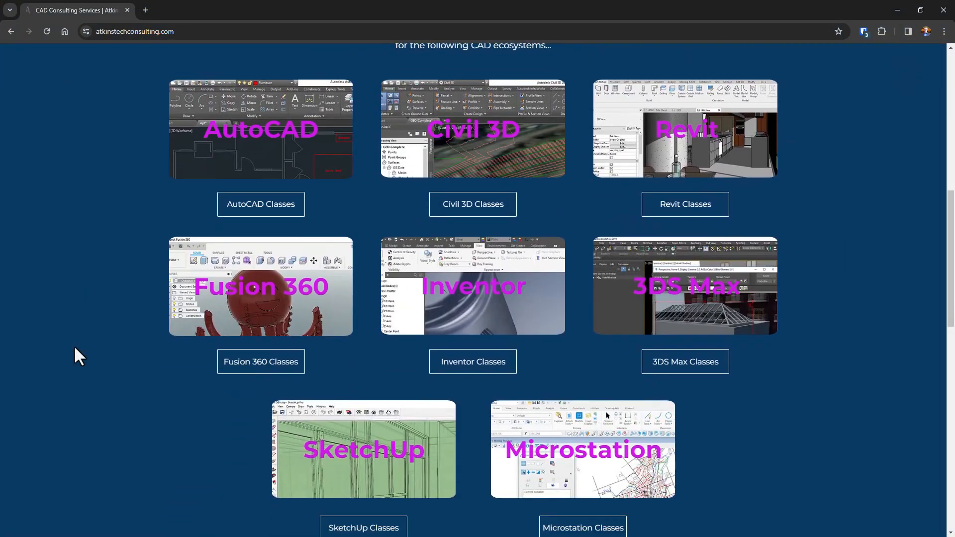
scroll("down", 3)
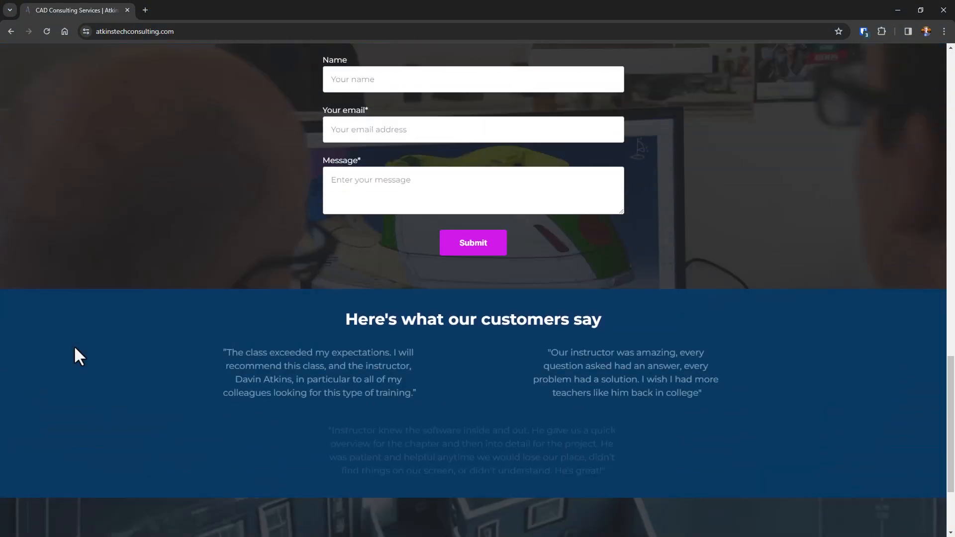